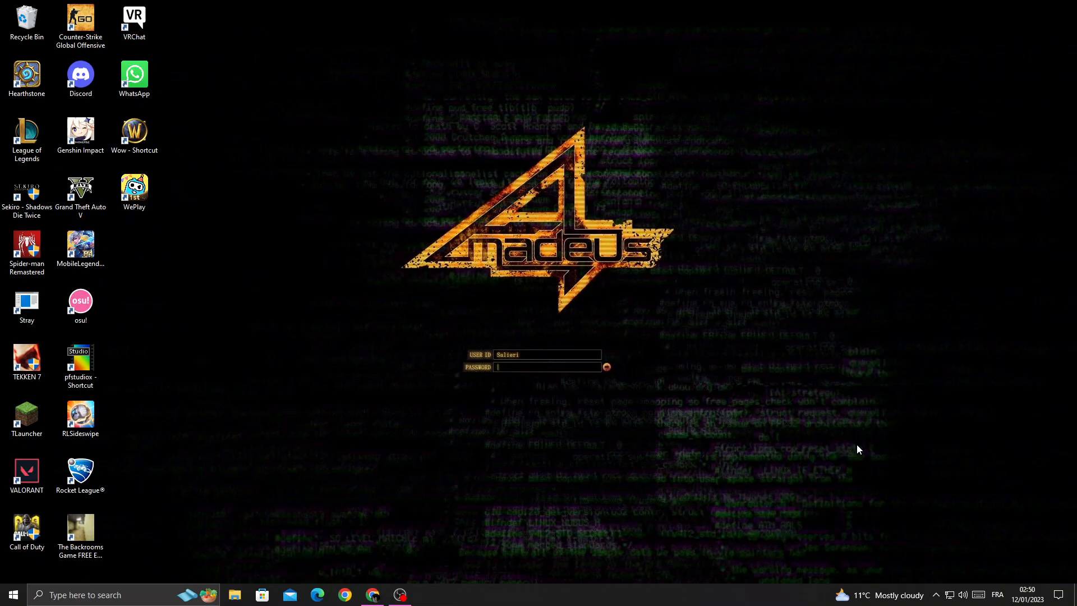
pyautogui.moveTo(564, 543)
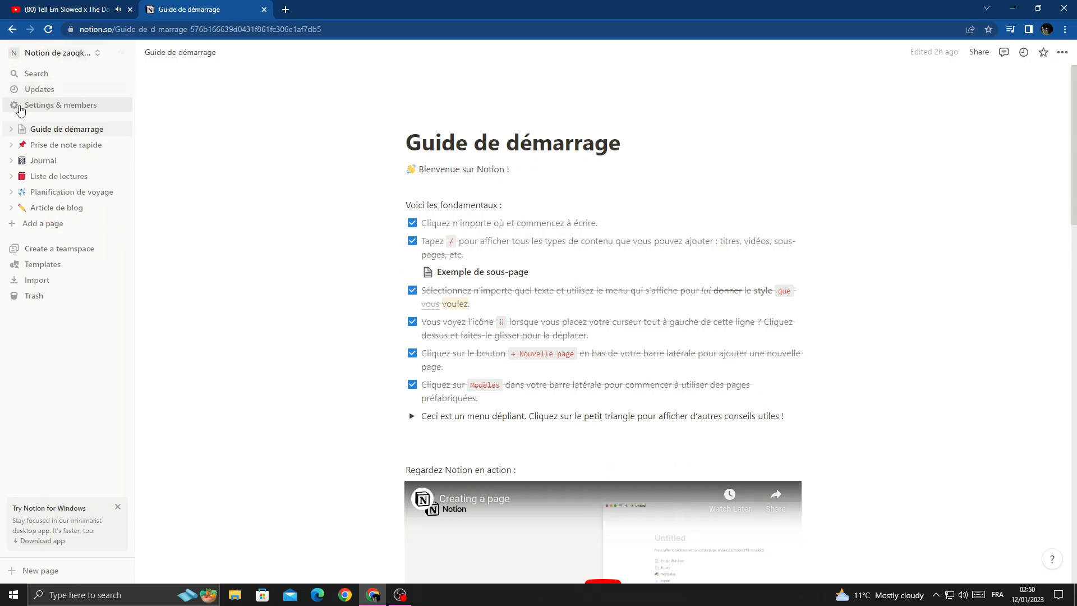
# Show the workspace Members settings with the invite link from the sidebar.
pyautogui.click(60, 104)
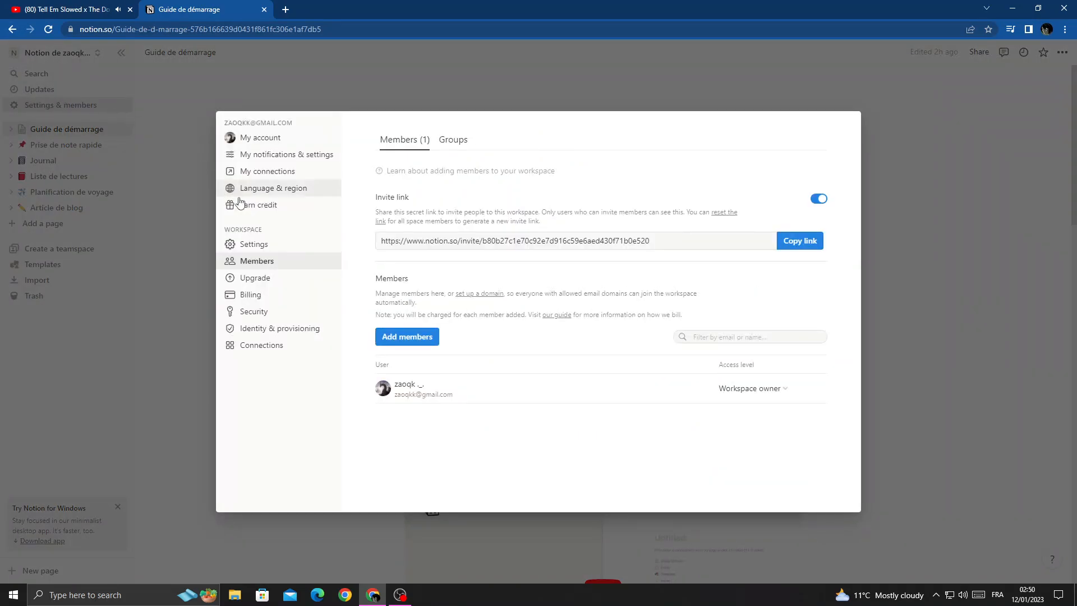
pyautogui.moveTo(259, 208)
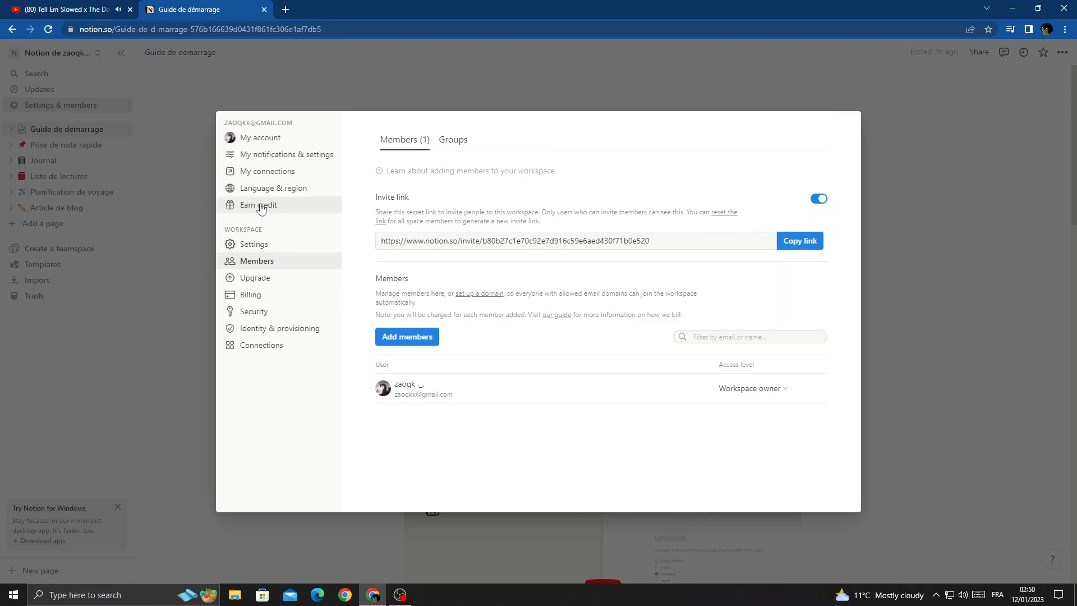
pyautogui.moveTo(267, 171)
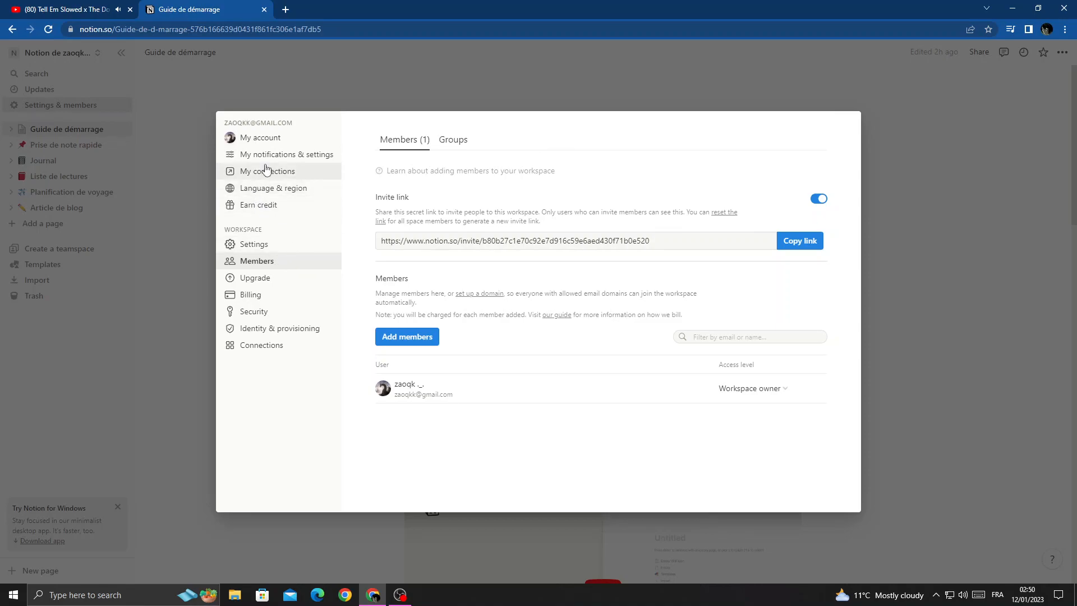
pyautogui.moveTo(269, 159)
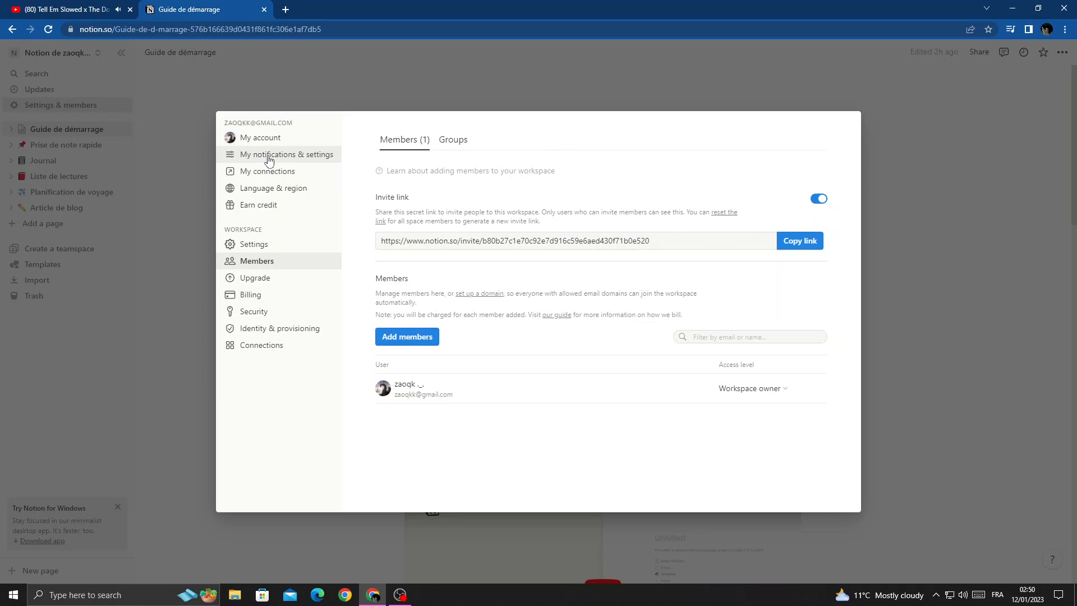
# View My account and bring up the Change email verification-code prompt, then dismiss it.
pyautogui.click(260, 136)
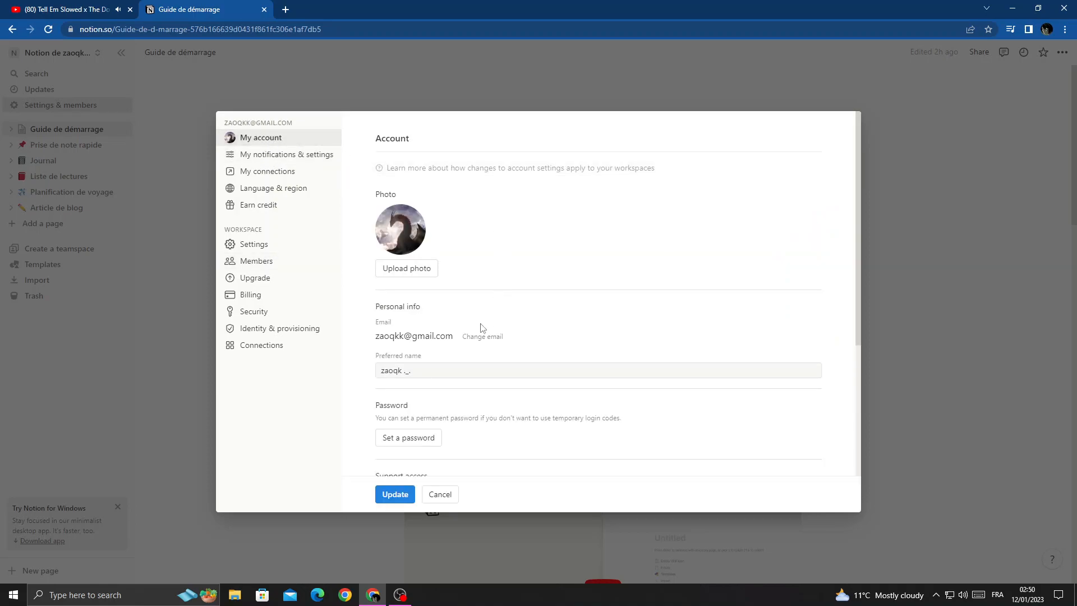
pyautogui.doubleClick(383, 322)
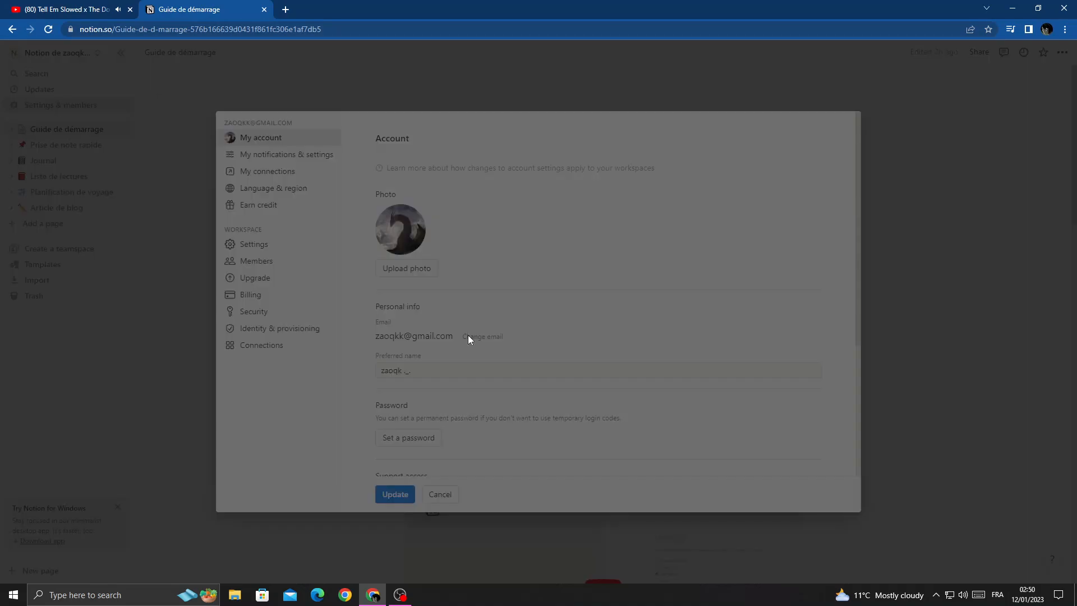
pyautogui.click(483, 337)
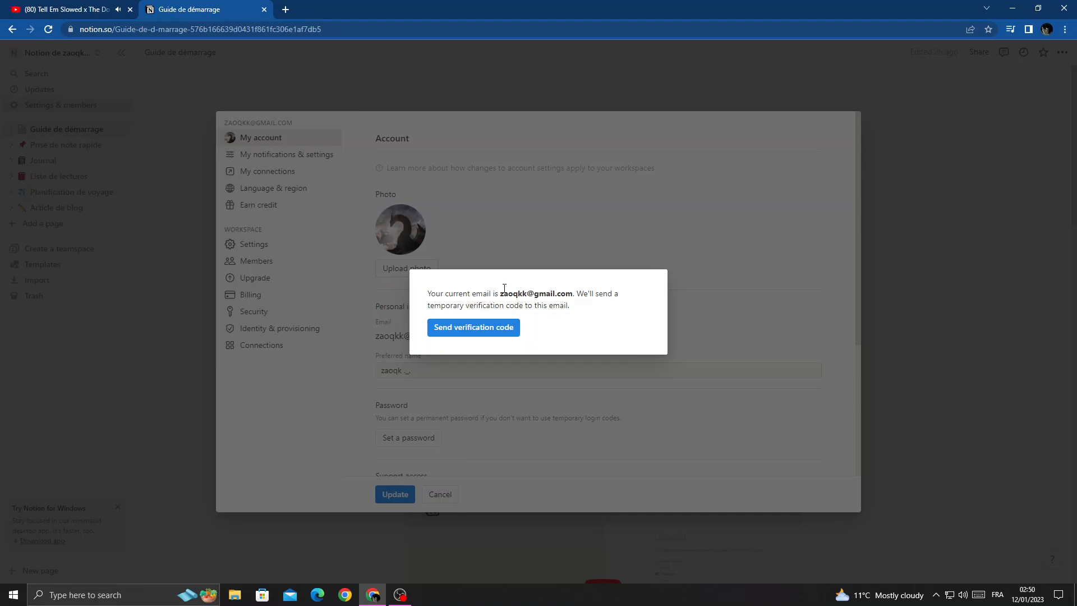
pyautogui.moveTo(498, 376)
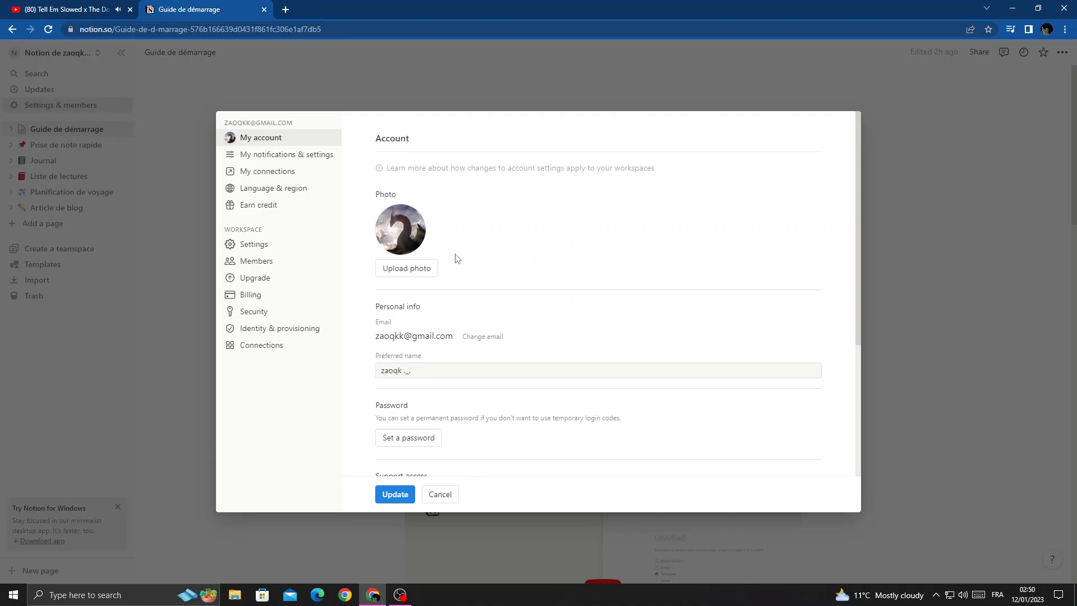
pyautogui.moveTo(392, 472)
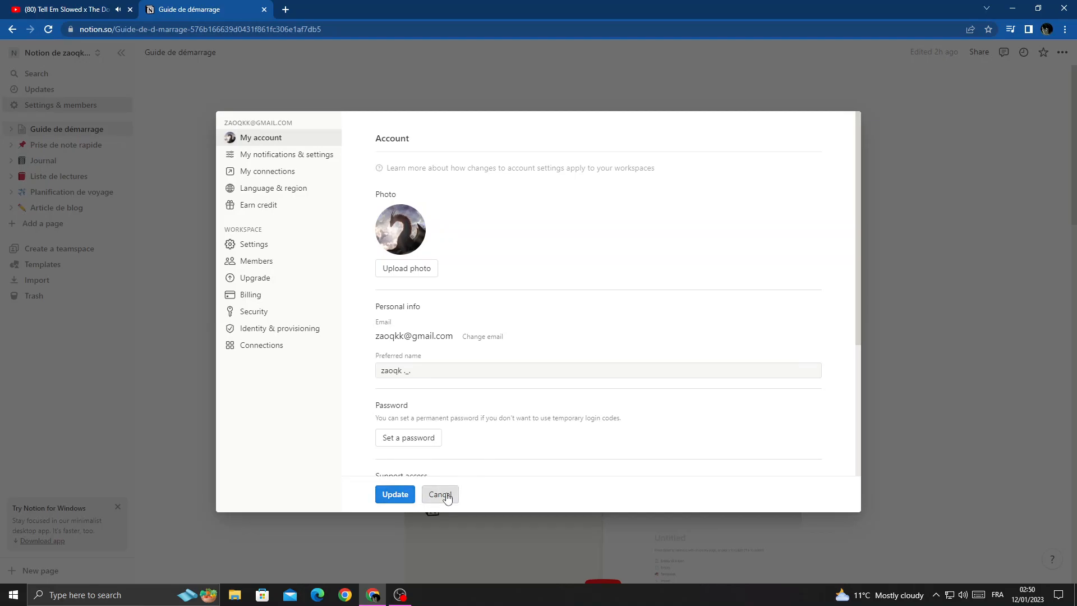
# Cancel out of settings to the Guide de démarrage page, briefly showing and closing File Explorer.
pyautogui.click(439, 493)
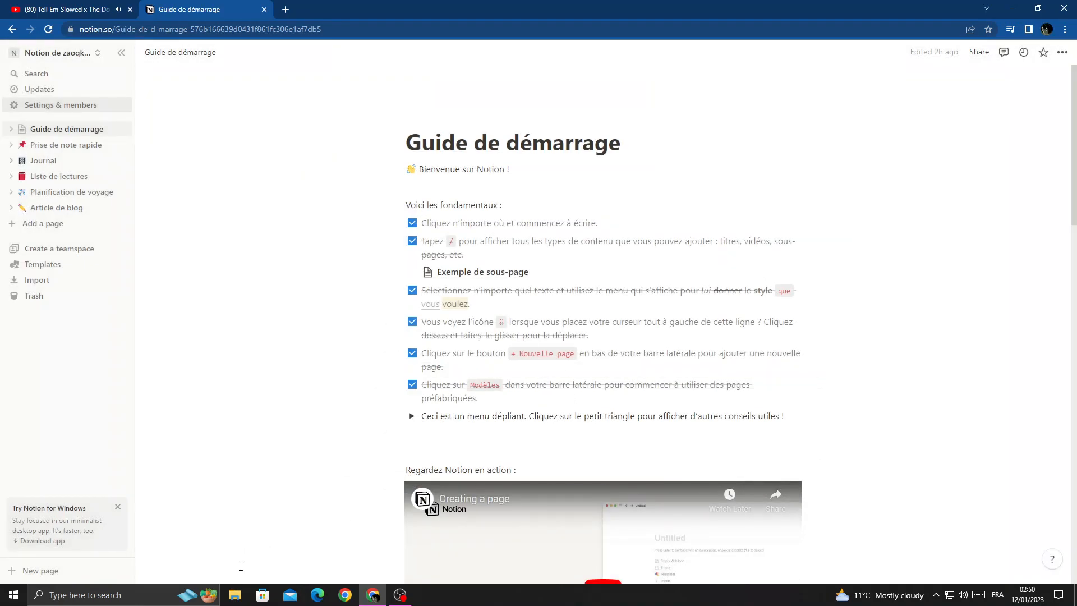
pyautogui.click(235, 595)
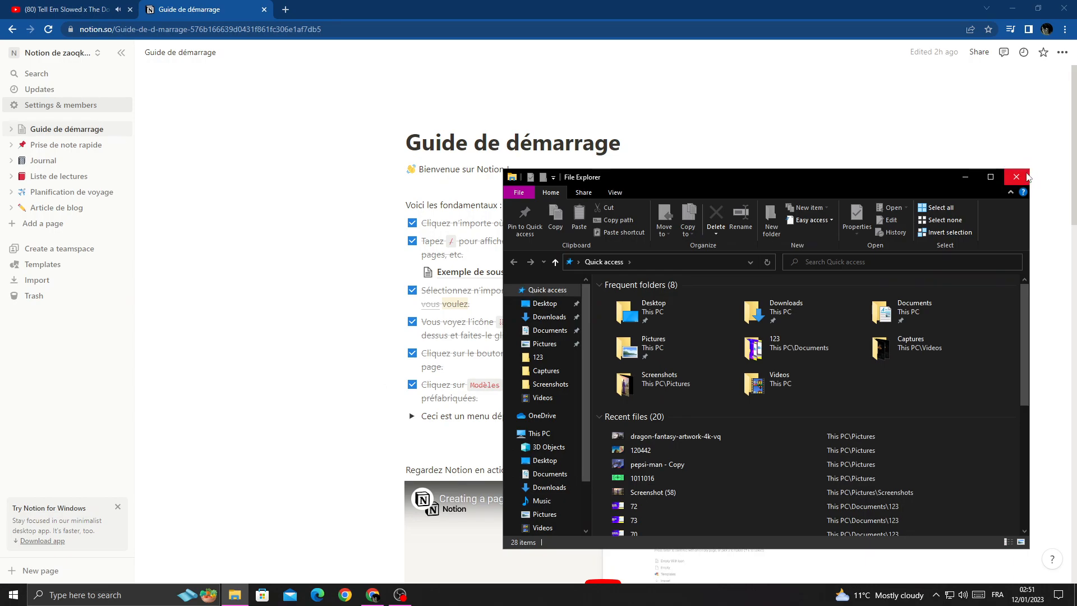
pyautogui.click(1015, 176)
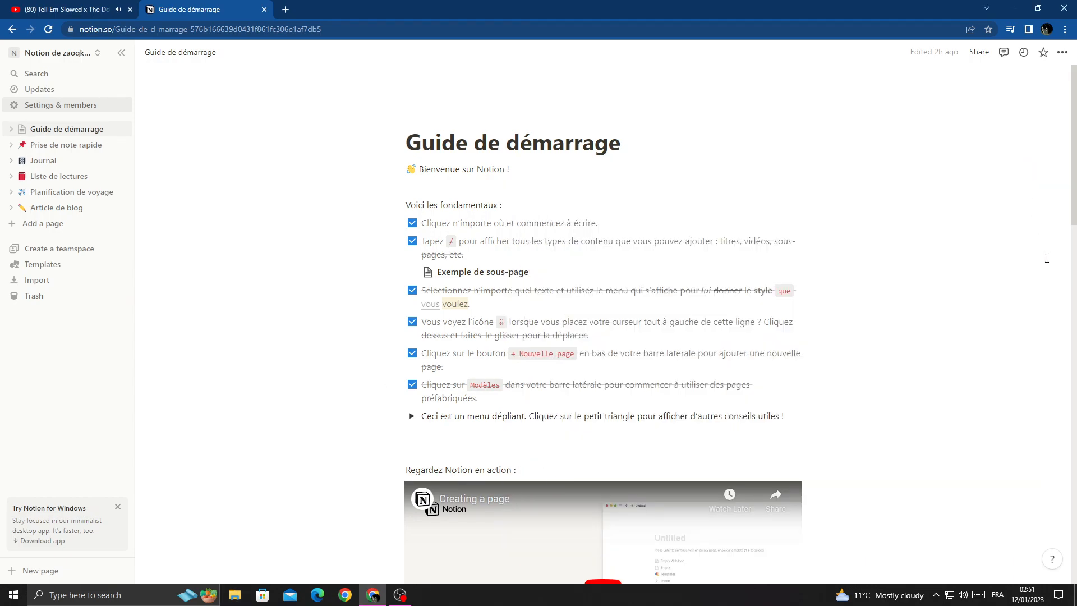